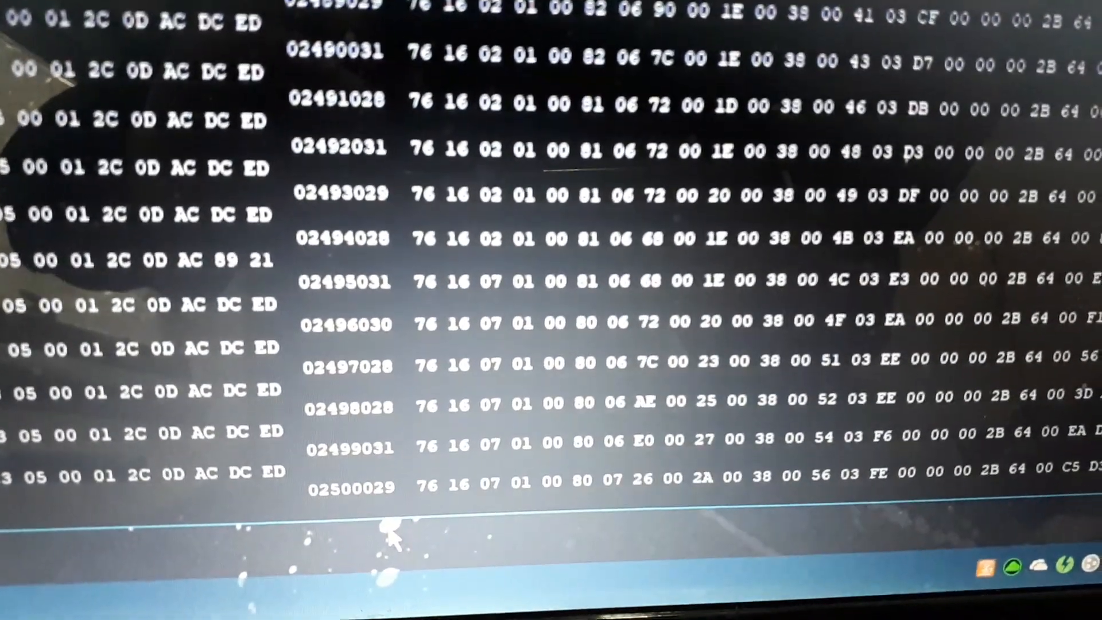
scroll("down", 3)
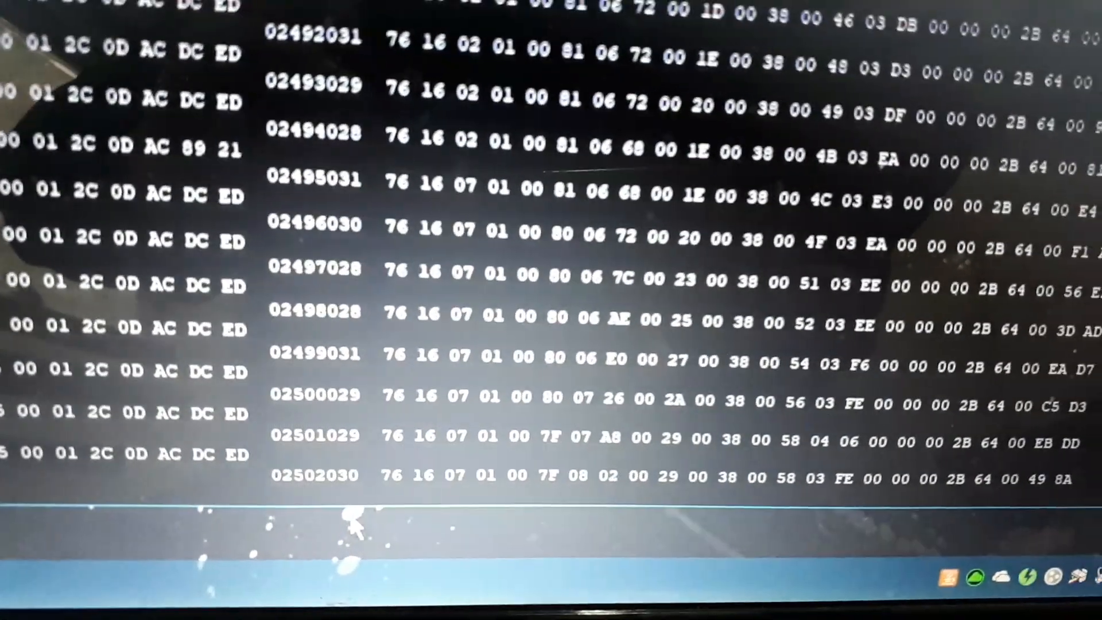